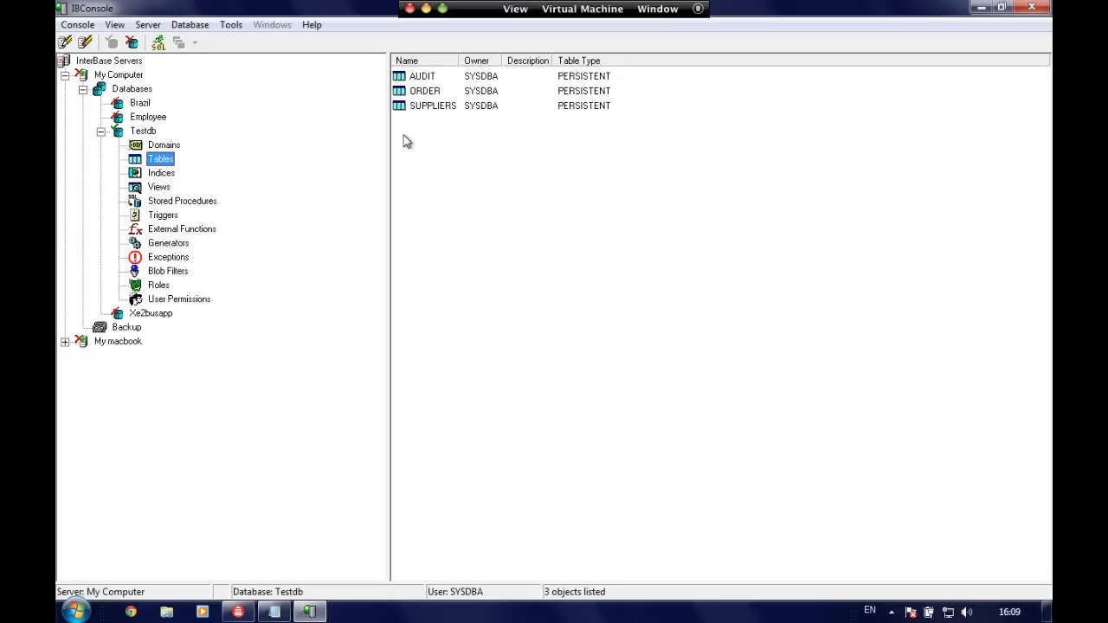
Step: Select the SUPPLIERS table and open its properties to inspect the ID column's domain
click(432, 105)
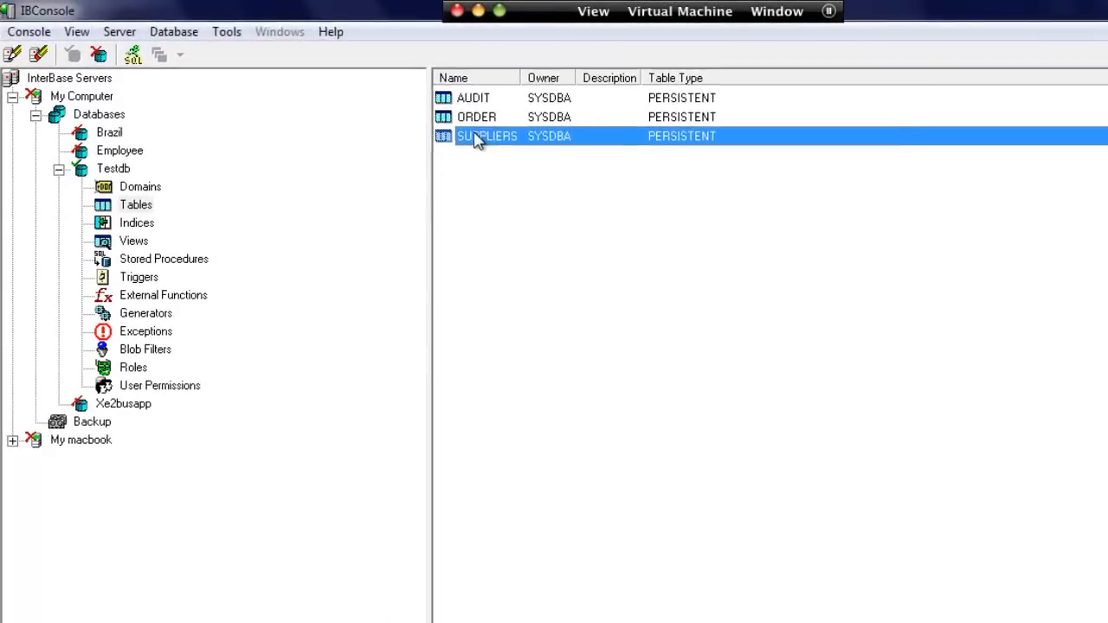
double_click(486, 136)
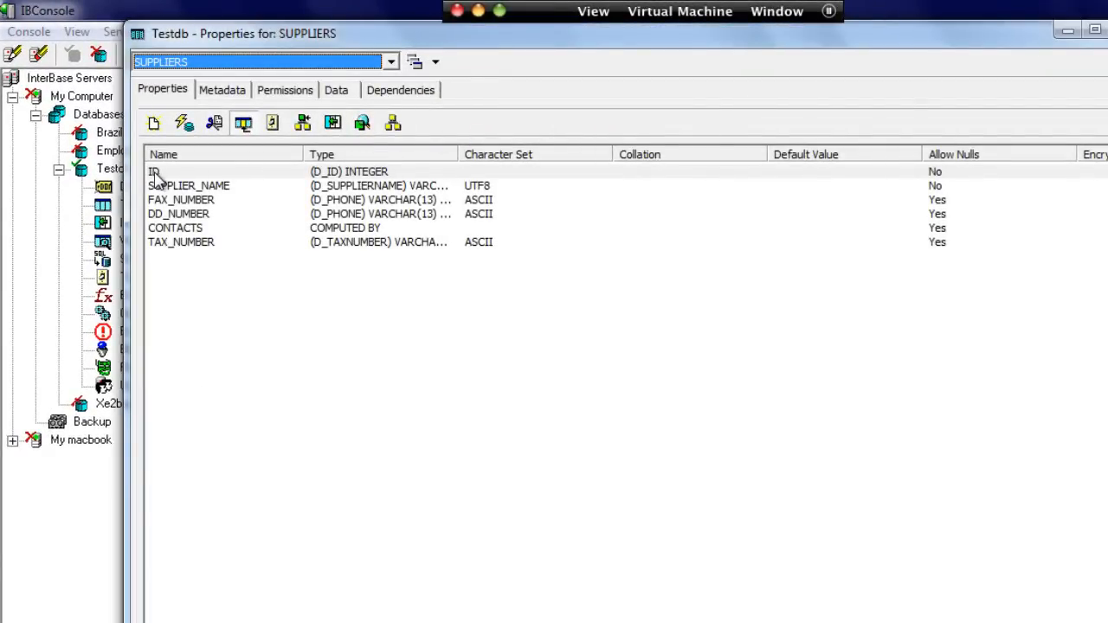
mouse_move(332, 179)
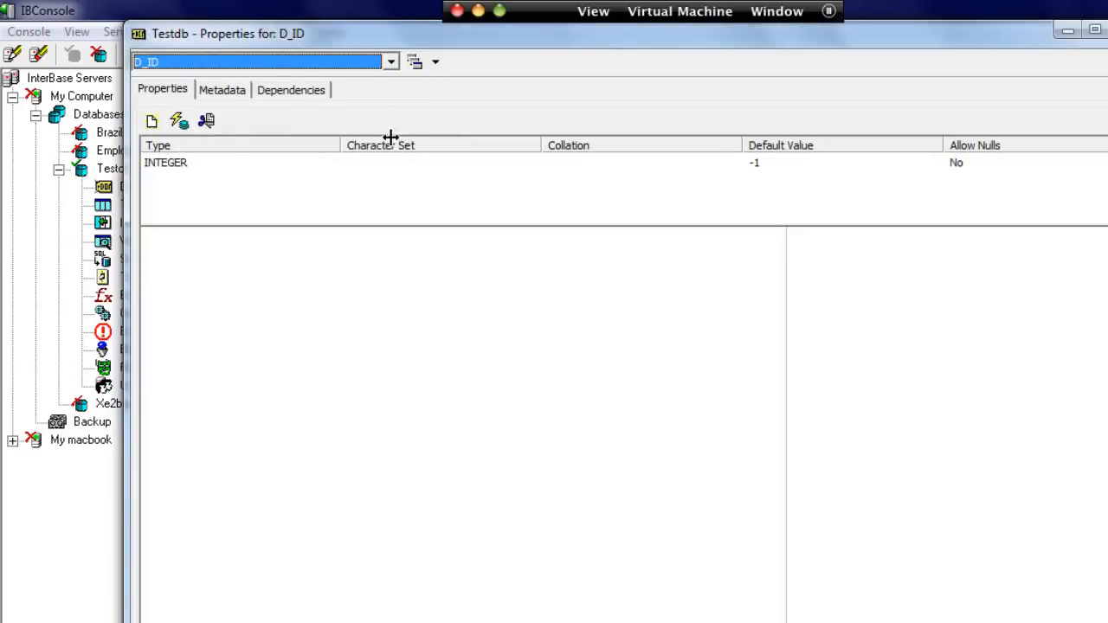
mouse_move(757, 165)
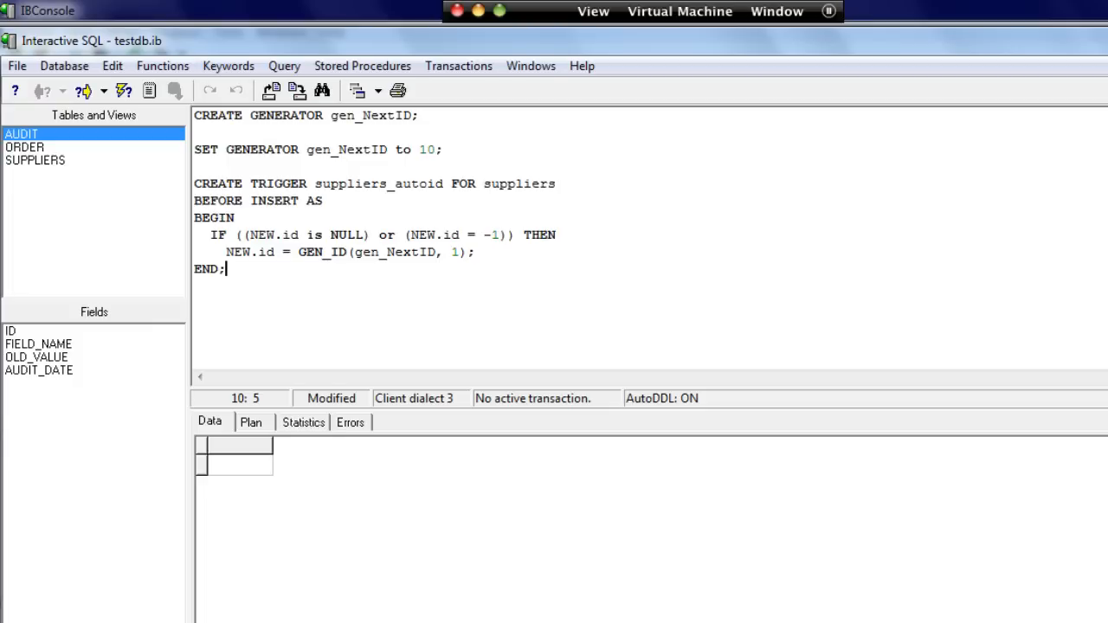
Step: Review the suppliers_autoid trigger and gen_NextID references, then execute the generator and trigger script
double_click(378, 184)
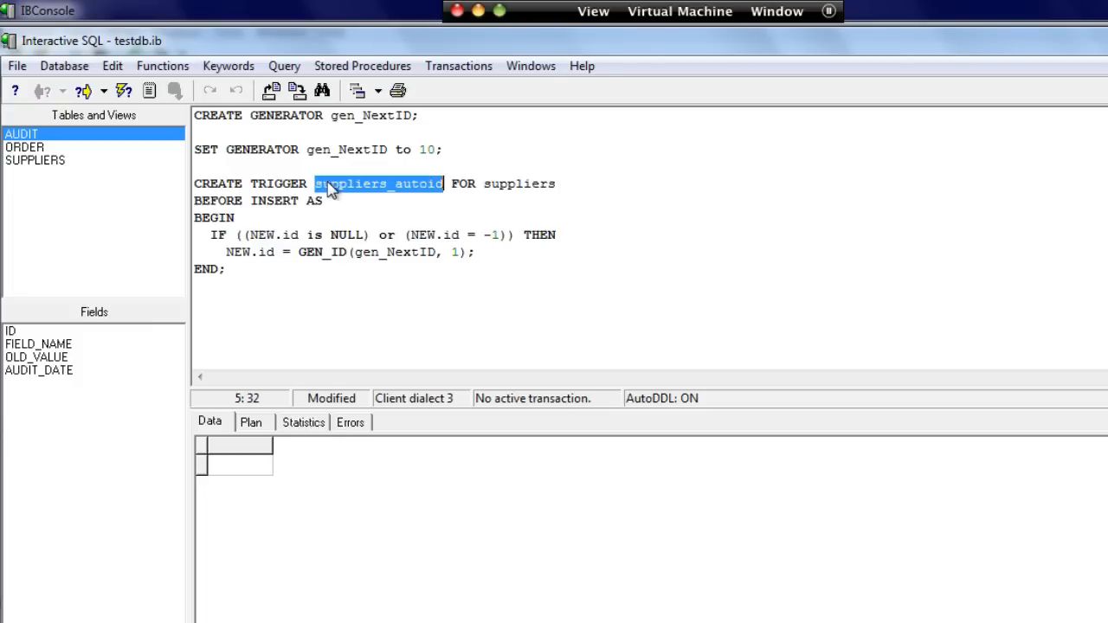
click(515, 183)
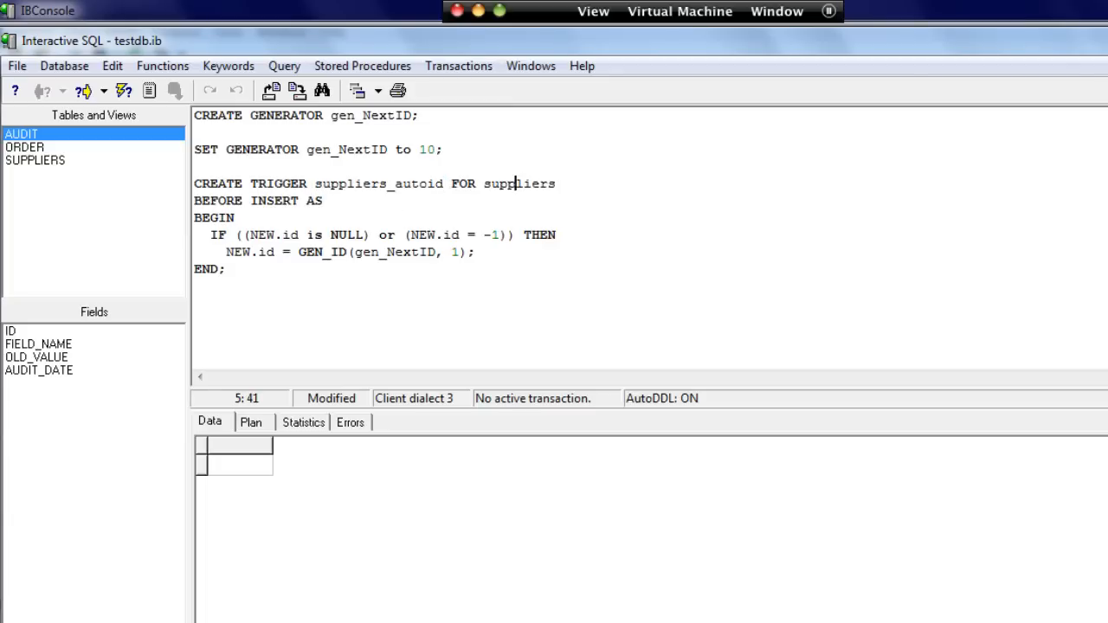
double_click(519, 183)
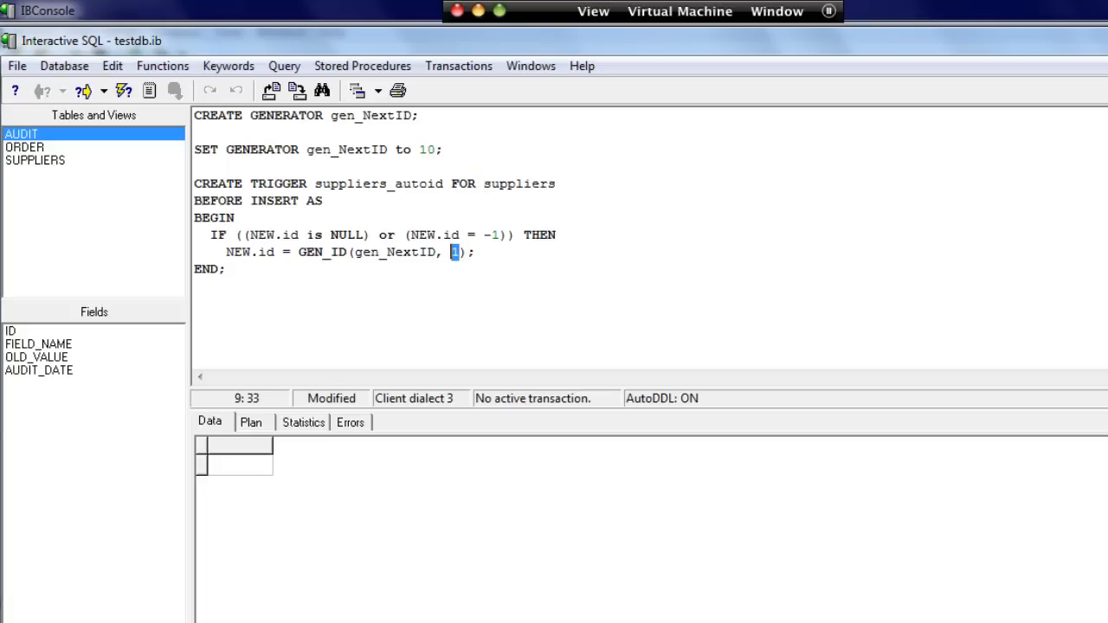
double_click(394, 252)
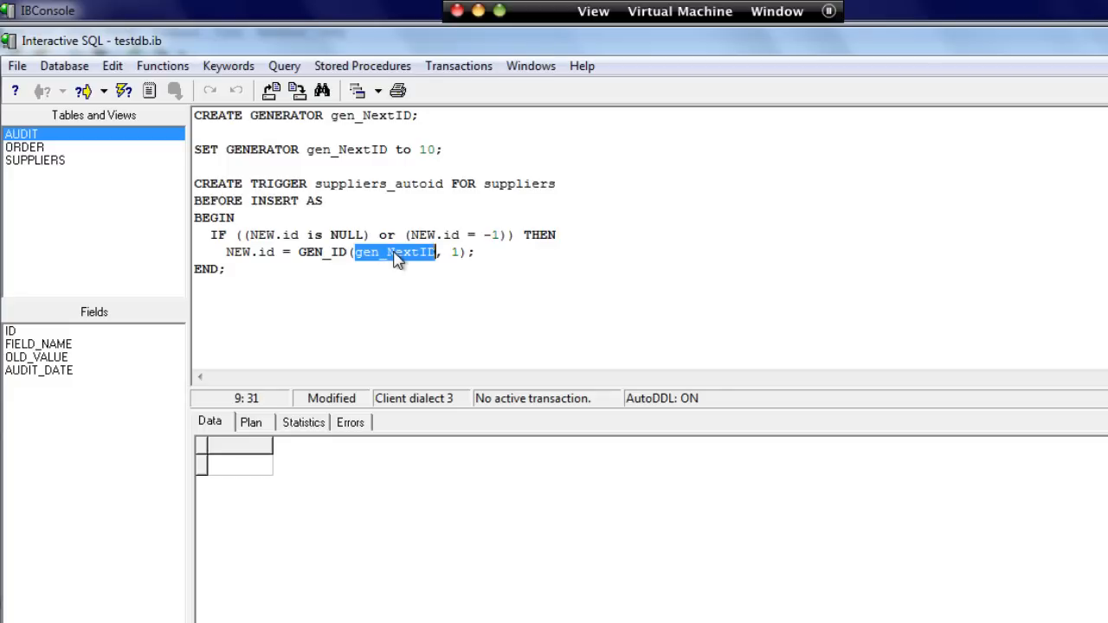
double_click(321, 252)
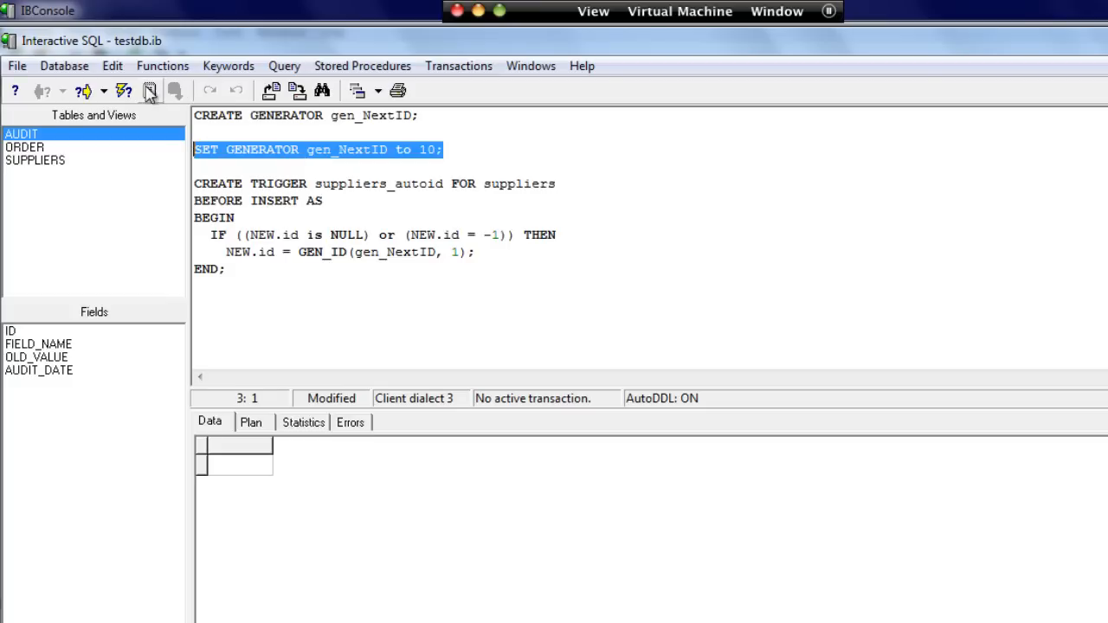
mouse_move(124, 90)
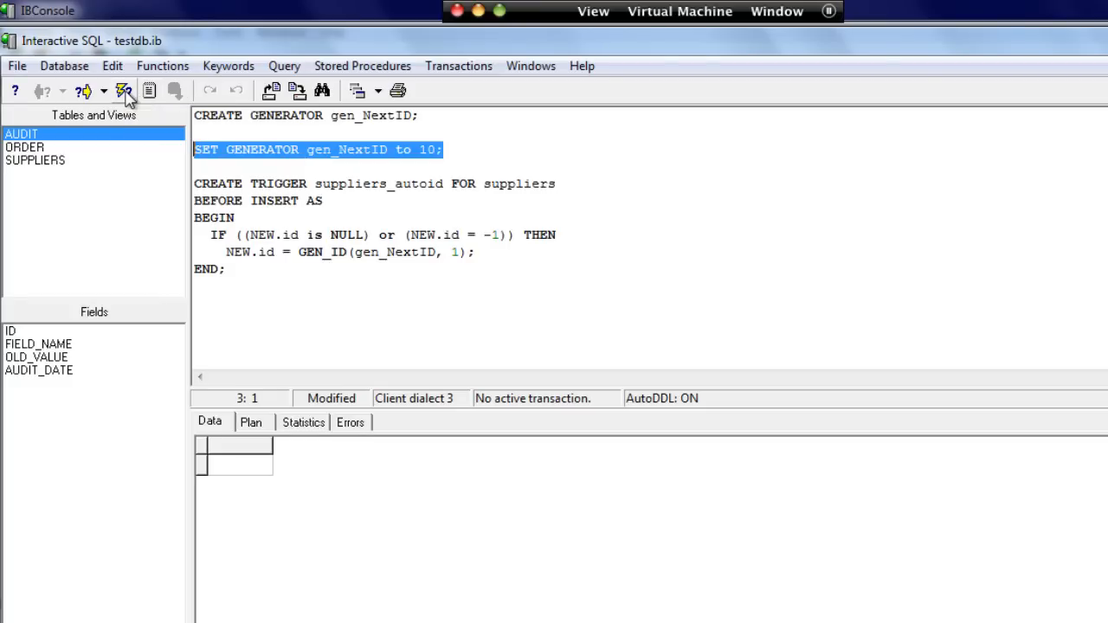
click(224, 149)
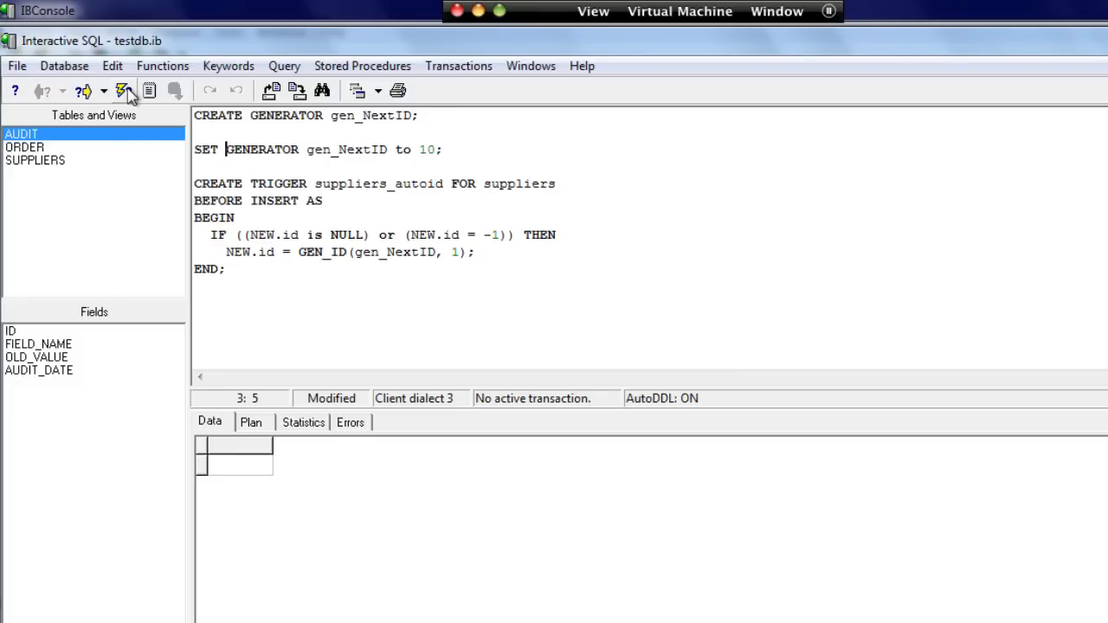
click(122, 90)
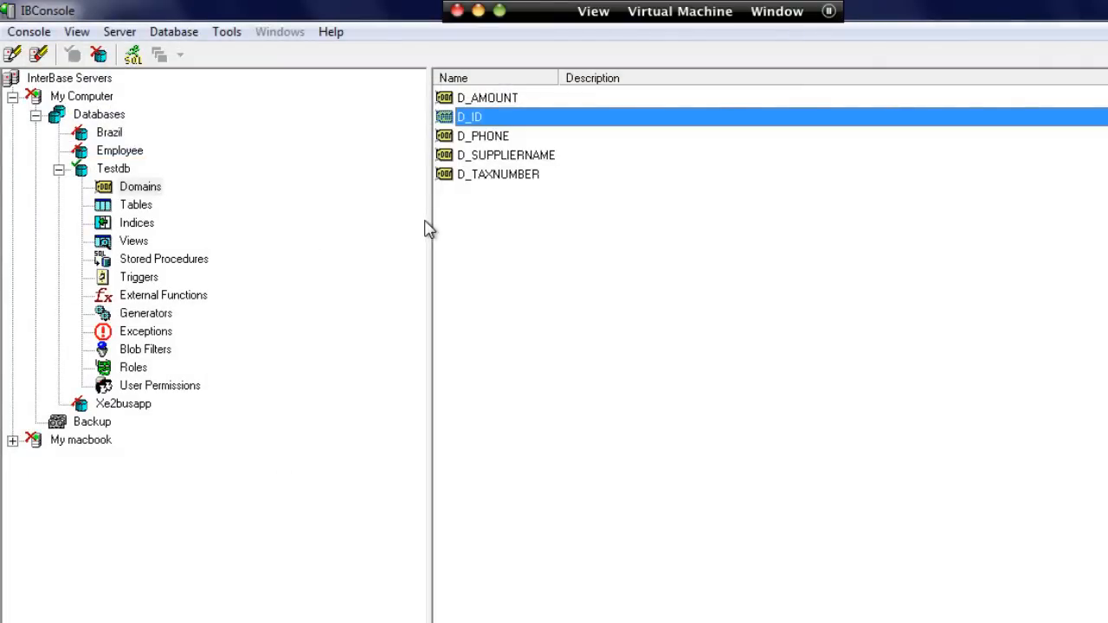
Step: Confirm GEN_NEXTID holds 10, reconnect Testdb, and open the SUPPLIERS_AUTOID trigger's details
click(145, 313)
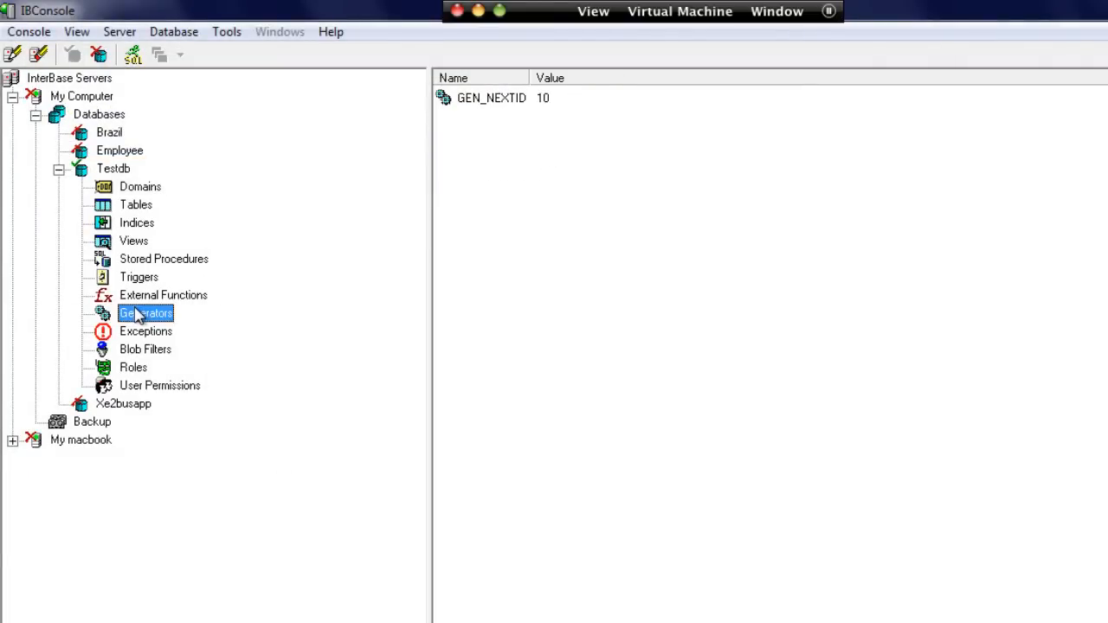
click(490, 97)
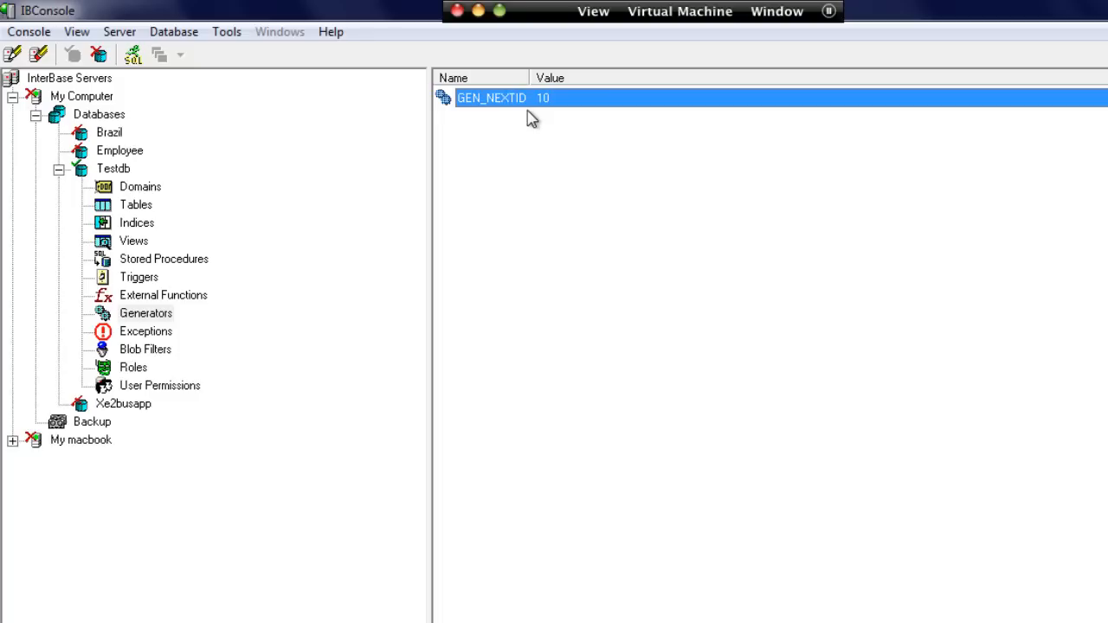
mouse_move(170, 288)
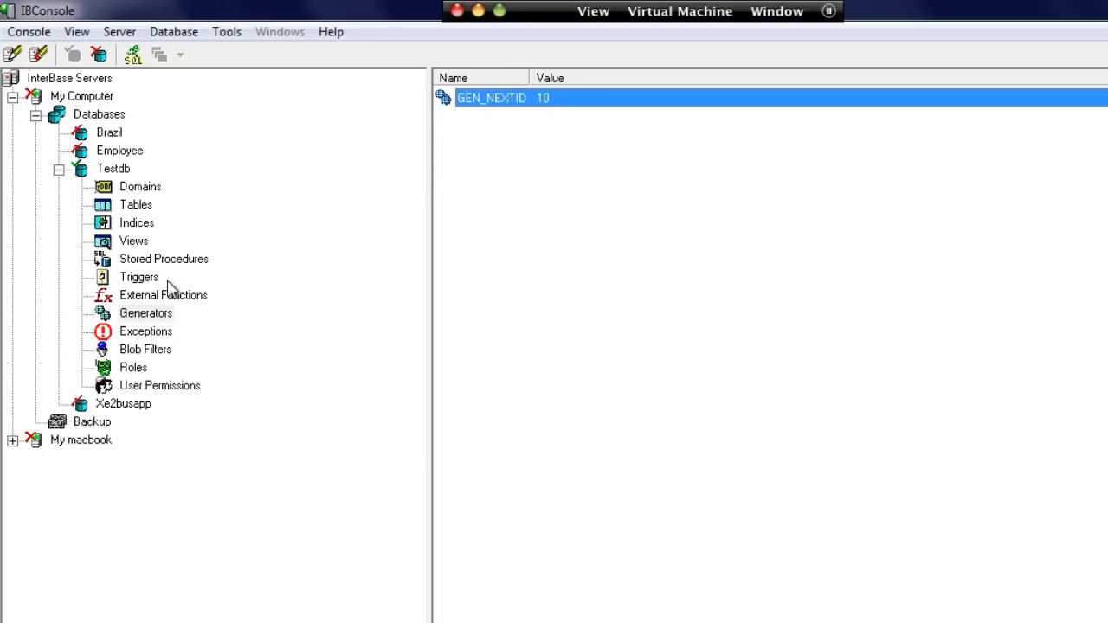
click(113, 168)
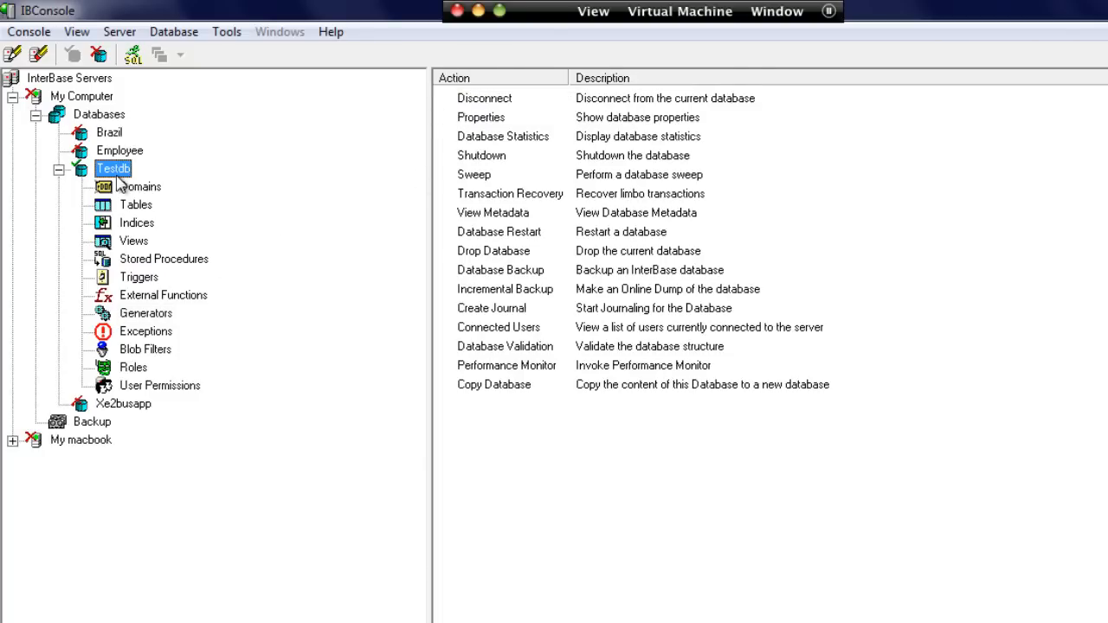
click(58, 168)
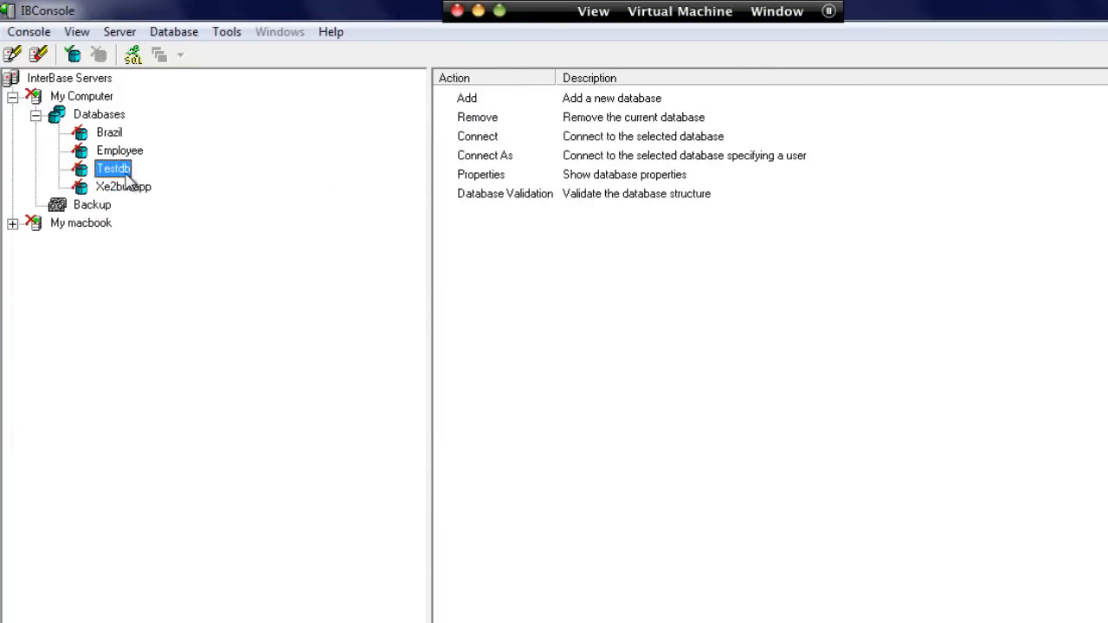
click(139, 277)
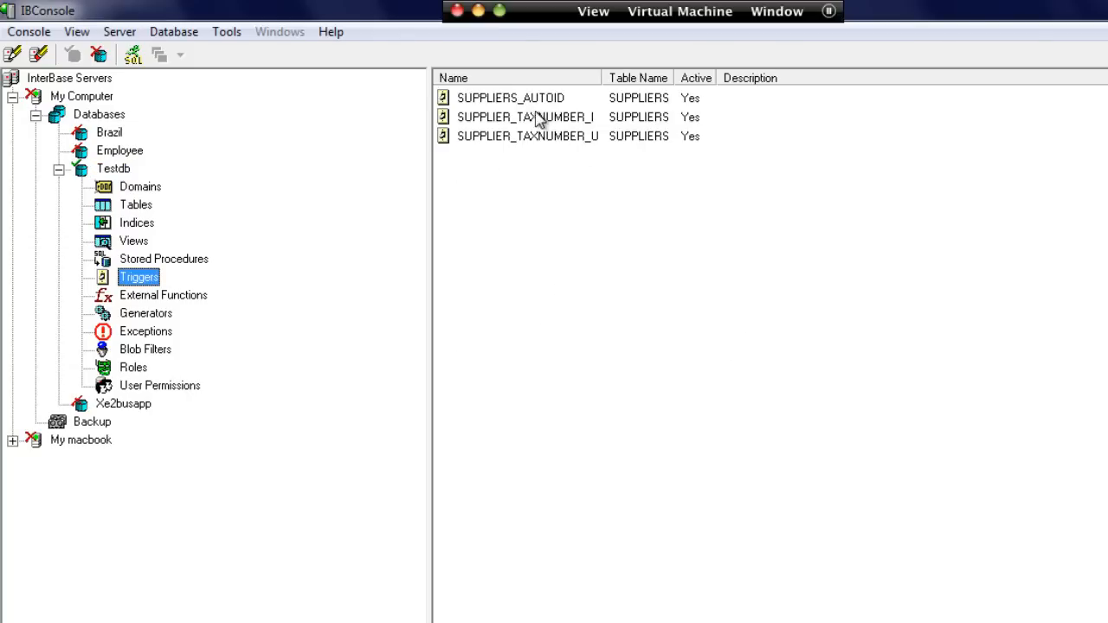
click(510, 97)
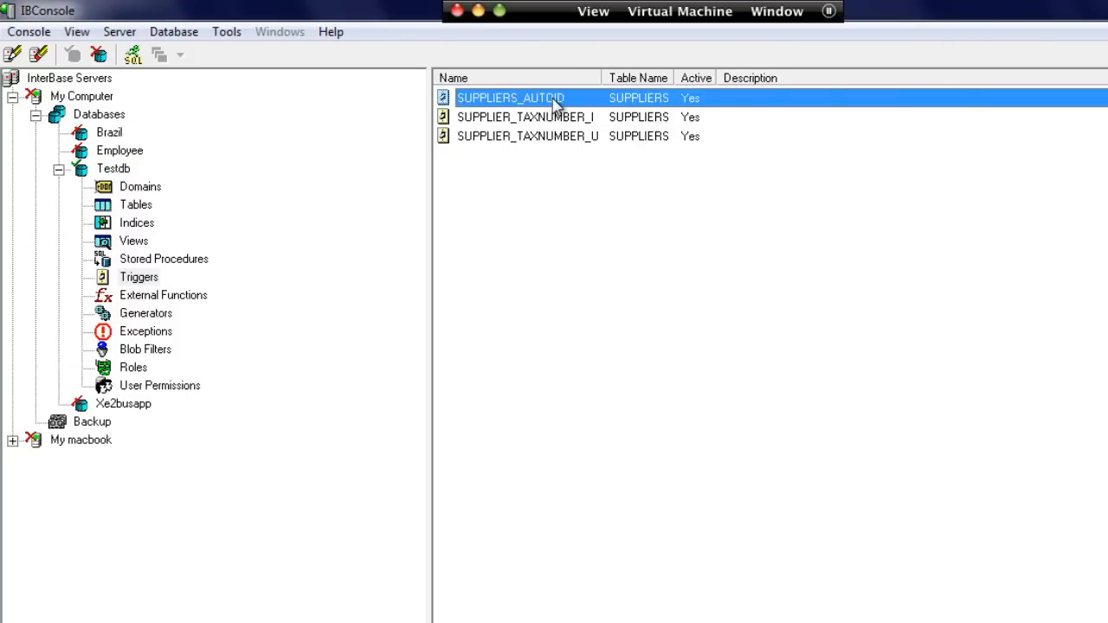
double_click(510, 97)
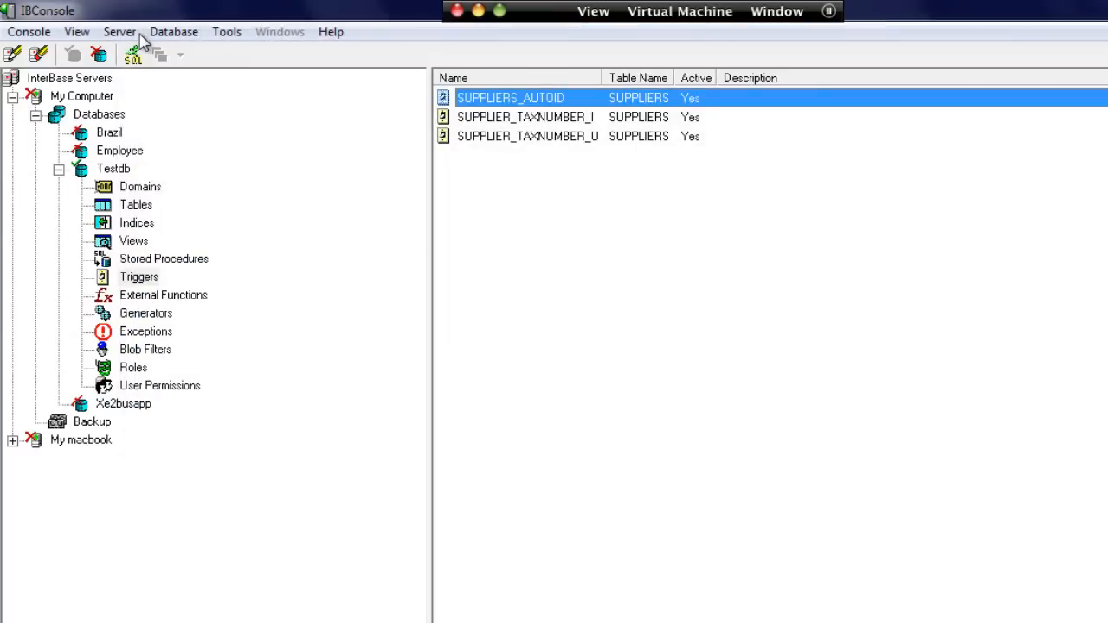
Step: Add SUPPLIERS row Bob with tax number A200, commit it, and check GEN_NEXTID reads 11
double_click(511, 97)
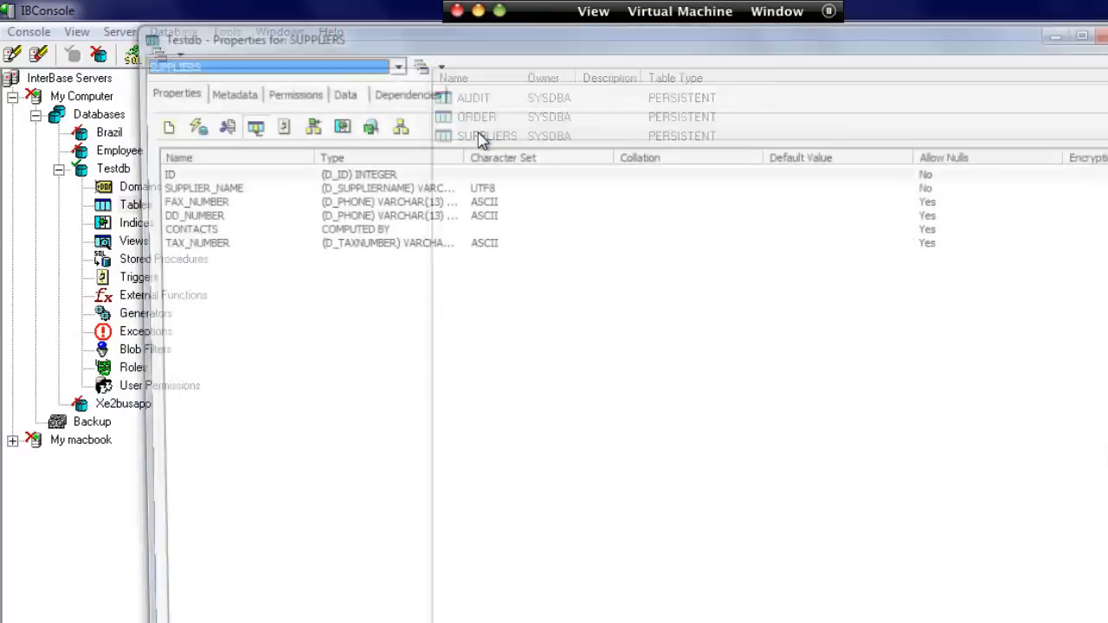
click(345, 94)
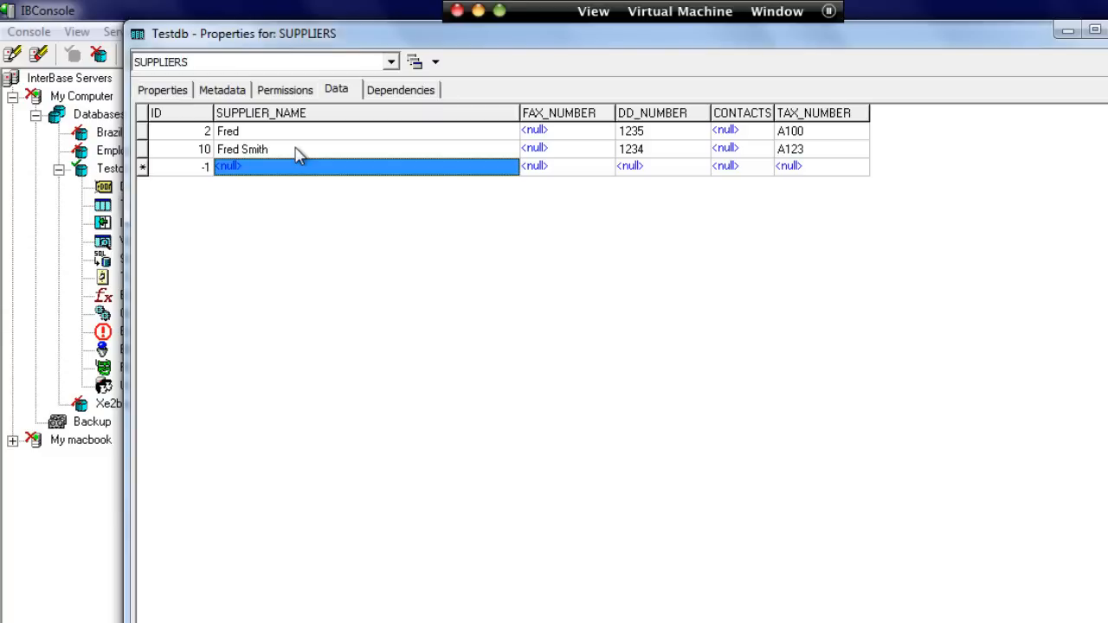
text(Bob)
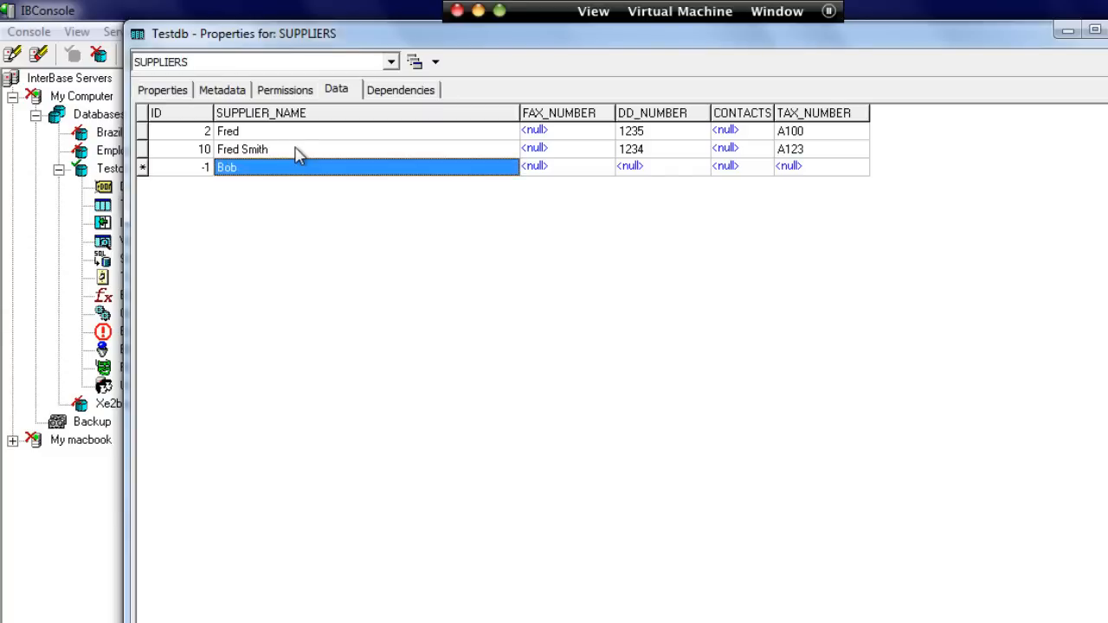
click(821, 165)
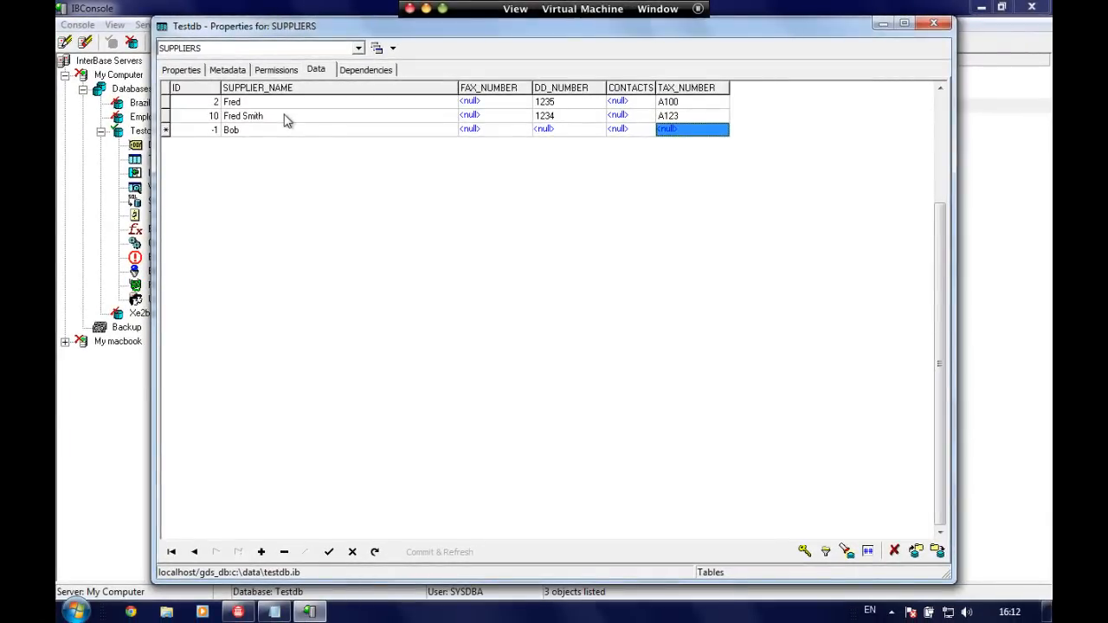
text(A200)
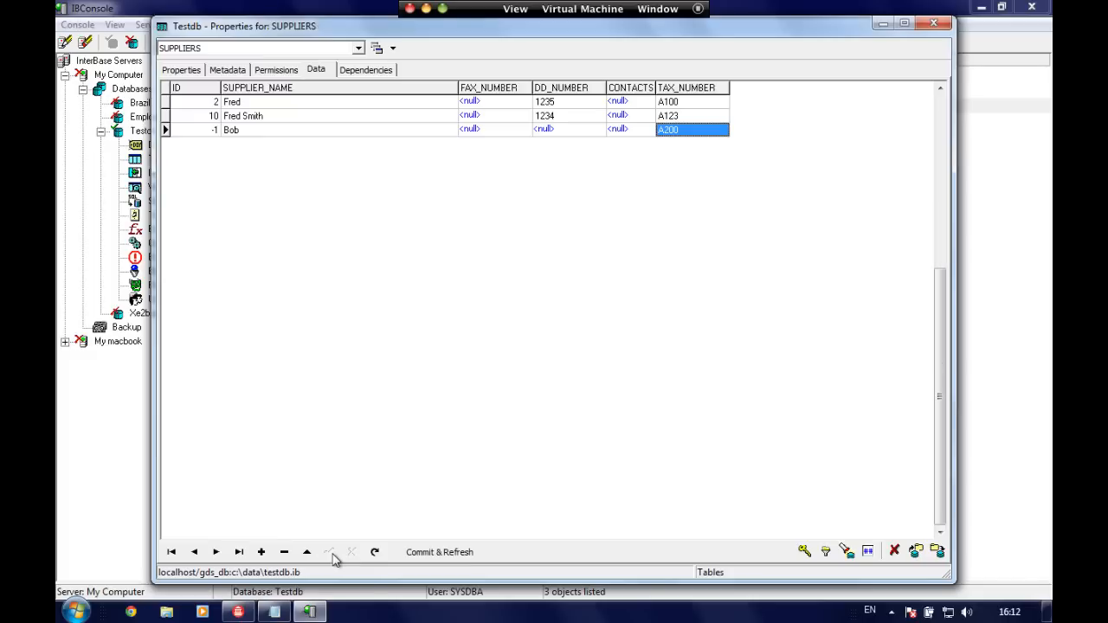
mouse_move(439, 551)
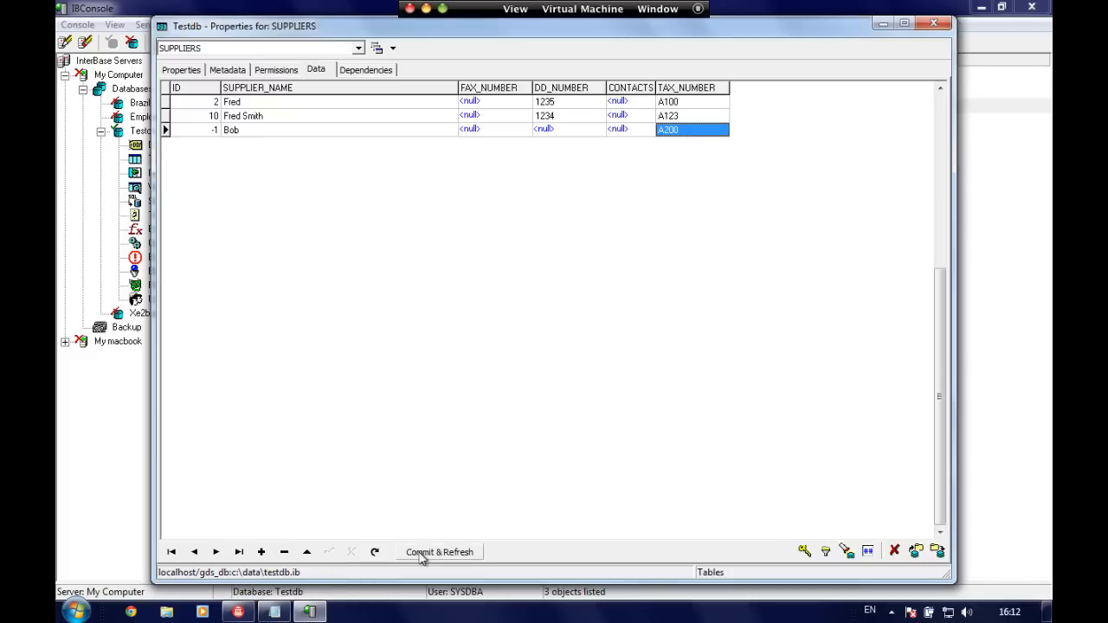
click(438, 551)
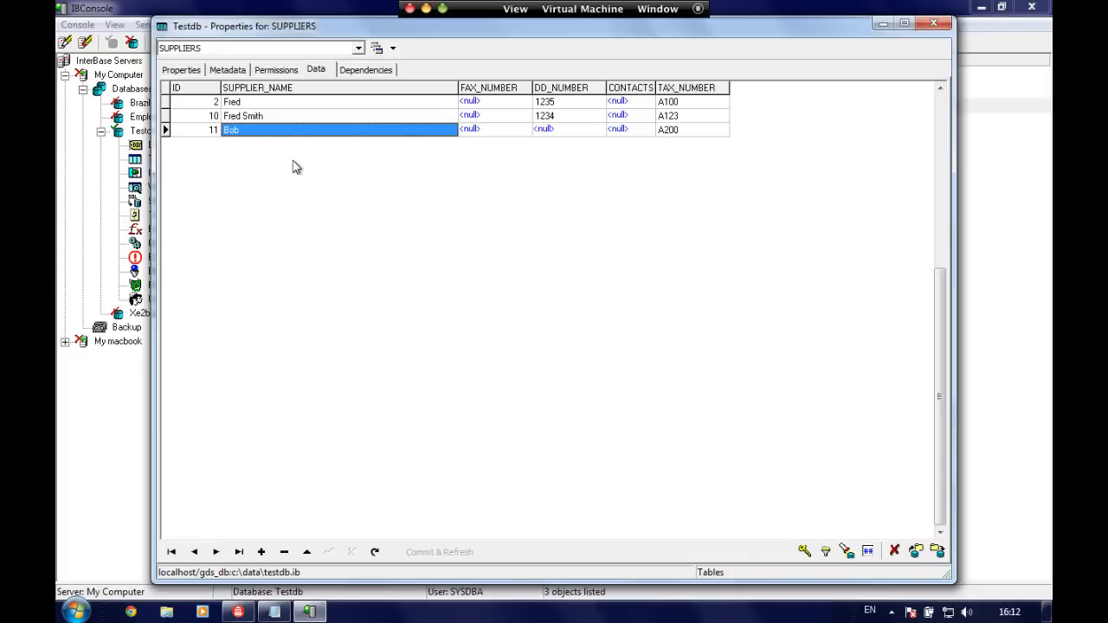
mouse_move(164, 36)
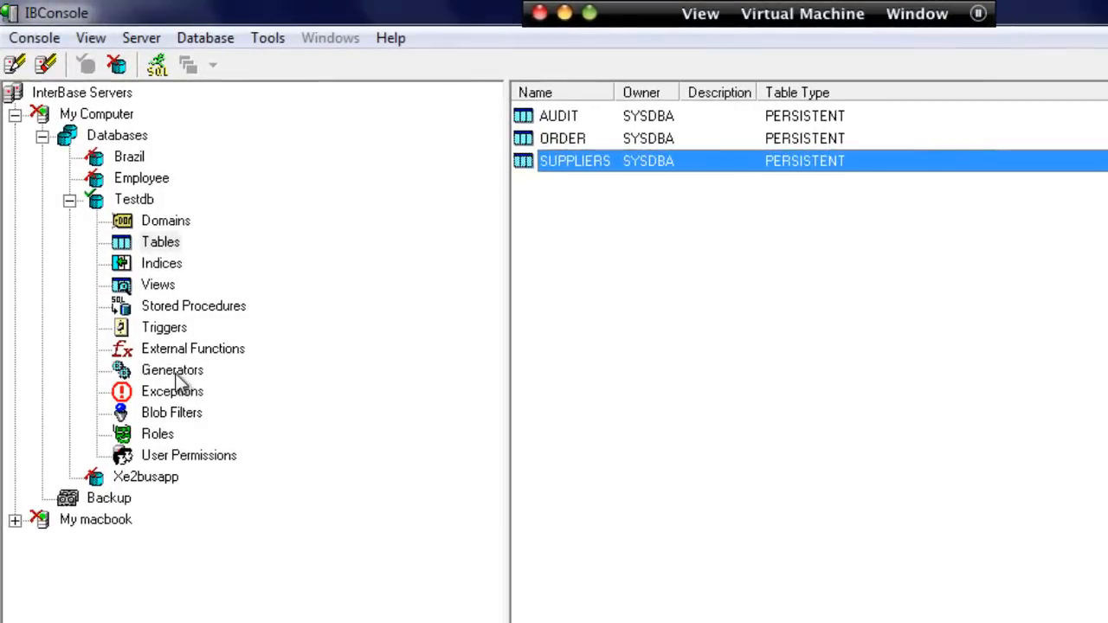
click(172, 369)
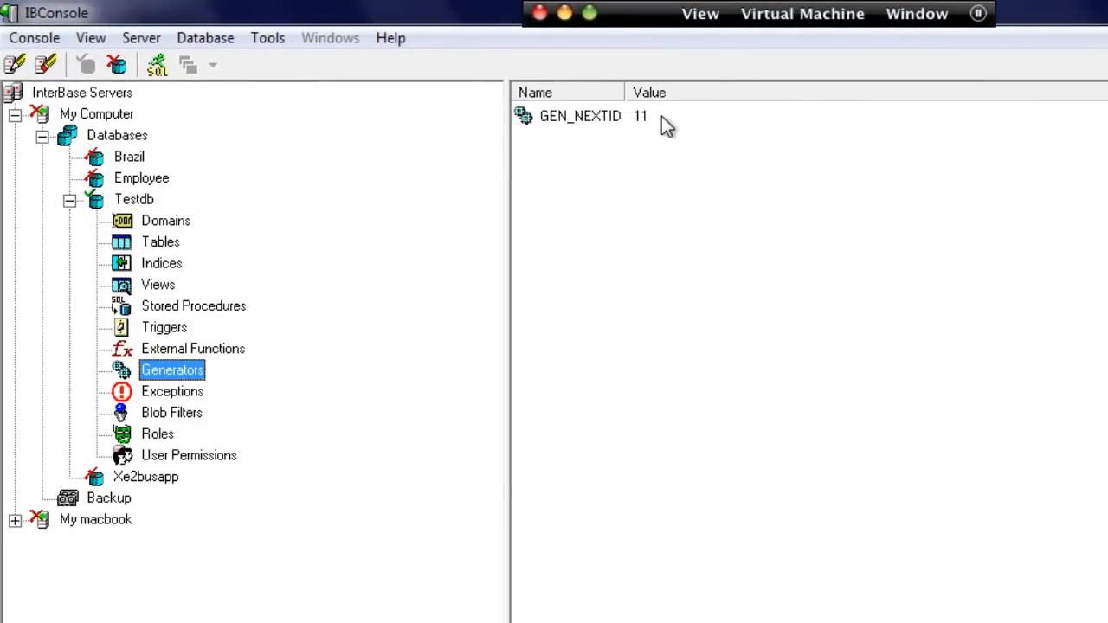
mouse_move(661, 126)
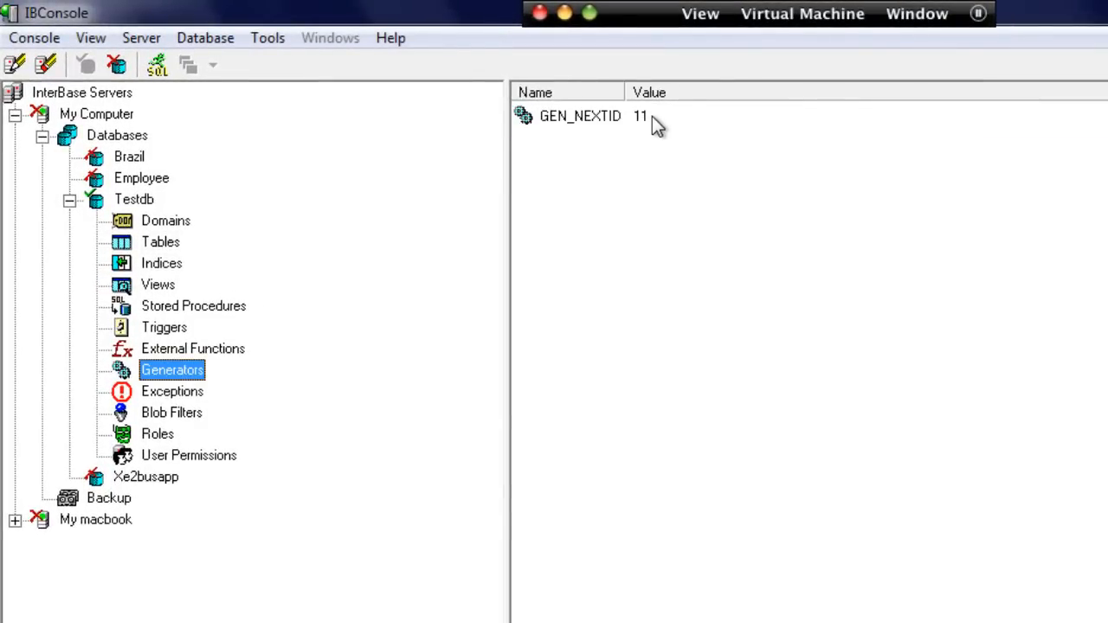